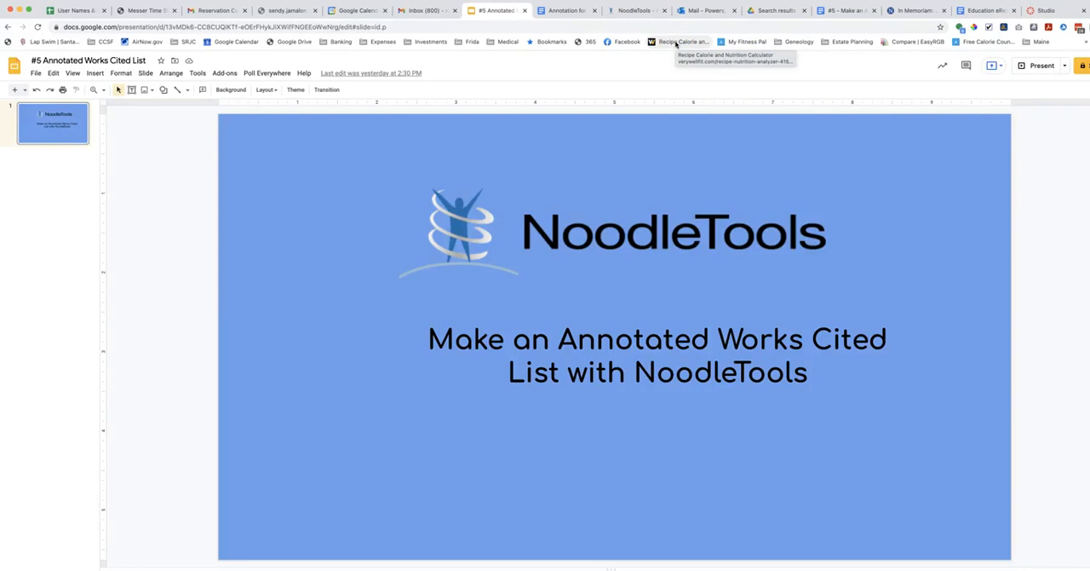
{"action": "mouse_move", "coordinate": [676, 42]}
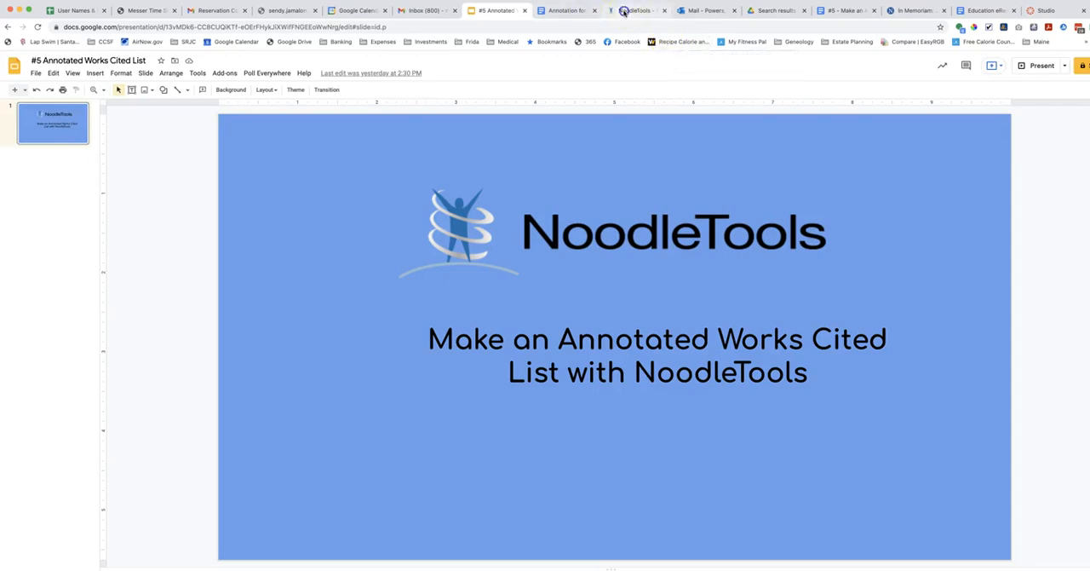
- Go to the NoodleTools projects page and view the sources of Practice for new project 2
{"action": "left_click", "coordinate": [637, 11]}
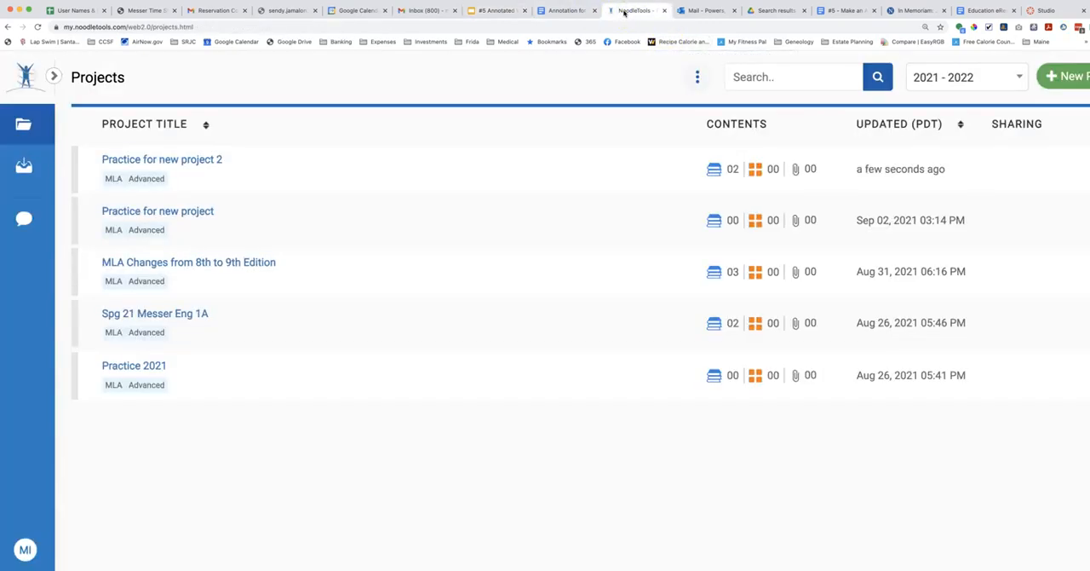
{"action": "mouse_move", "coordinate": [716, 168]}
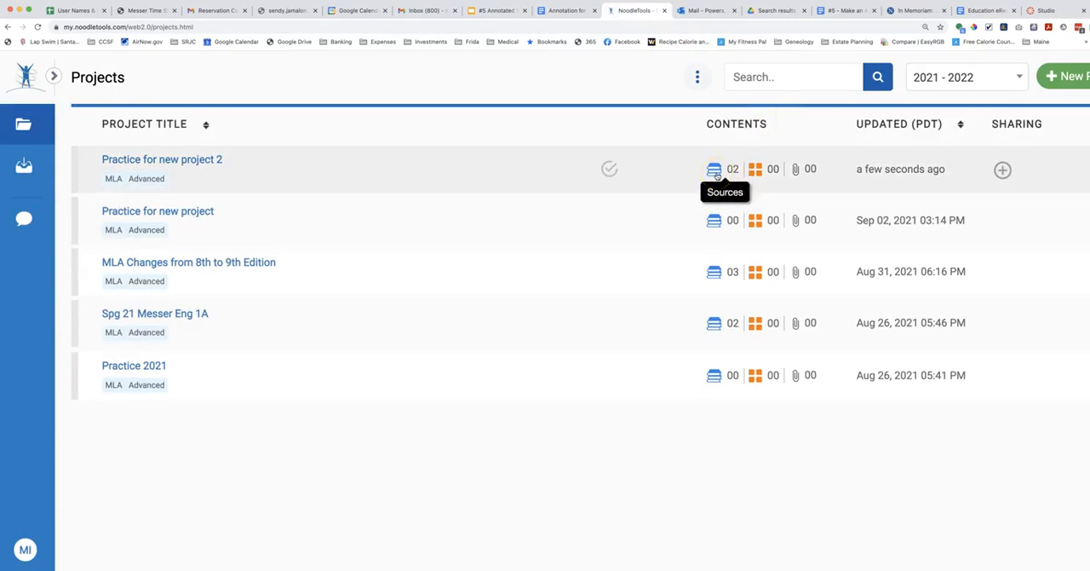
{"action": "left_click", "coordinate": [713, 168]}
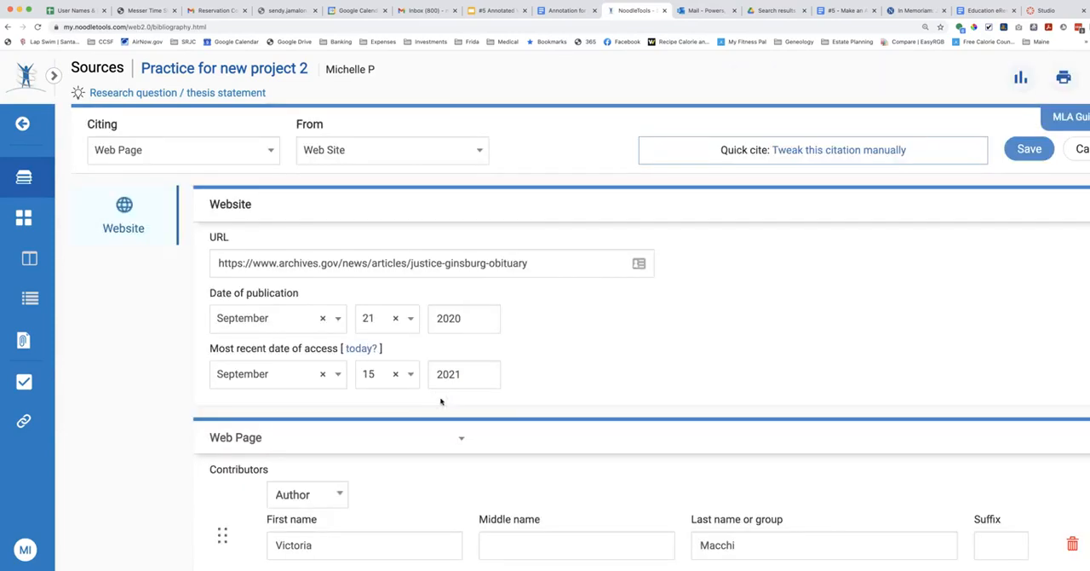
- Scroll the web page citation form down to its empty Annotation field
{"action": "scroll", "scroll_direction": "down", "scroll_amount": 3}
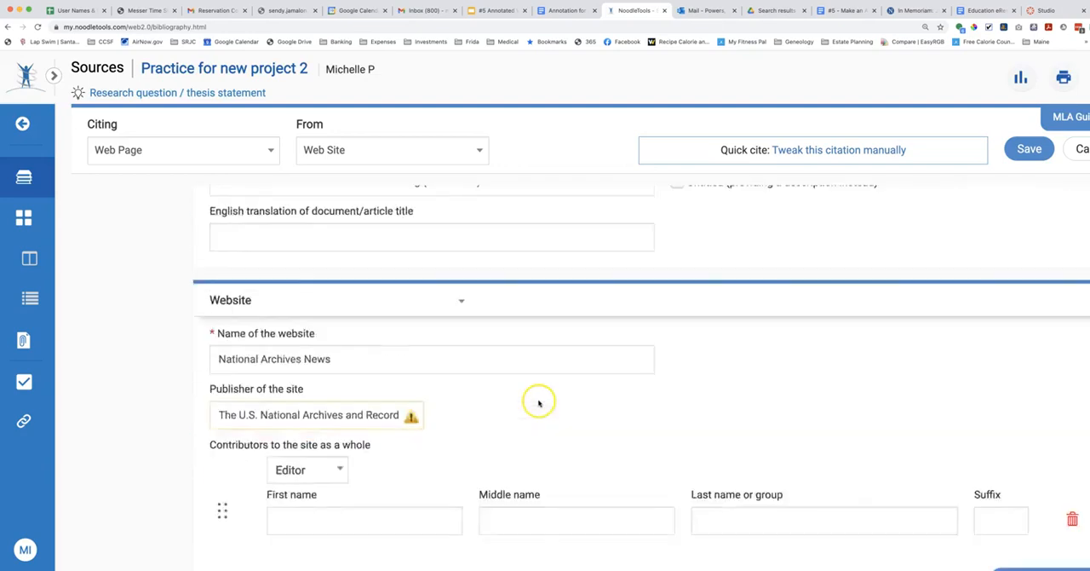
{"action": "scroll", "scroll_direction": "down", "scroll_amount": 3}
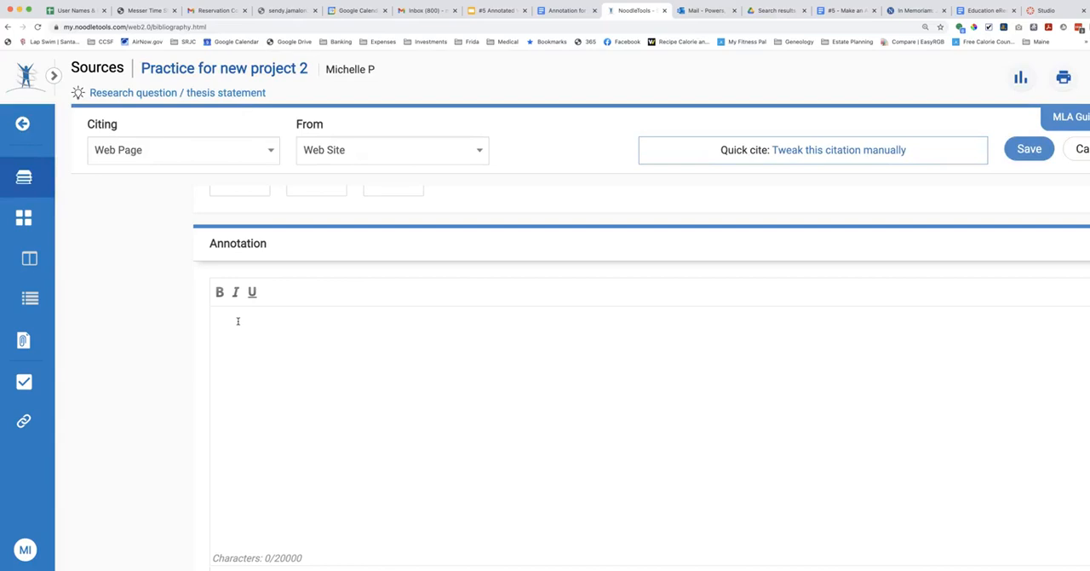
{"action": "mouse_move", "coordinate": [327, 254]}
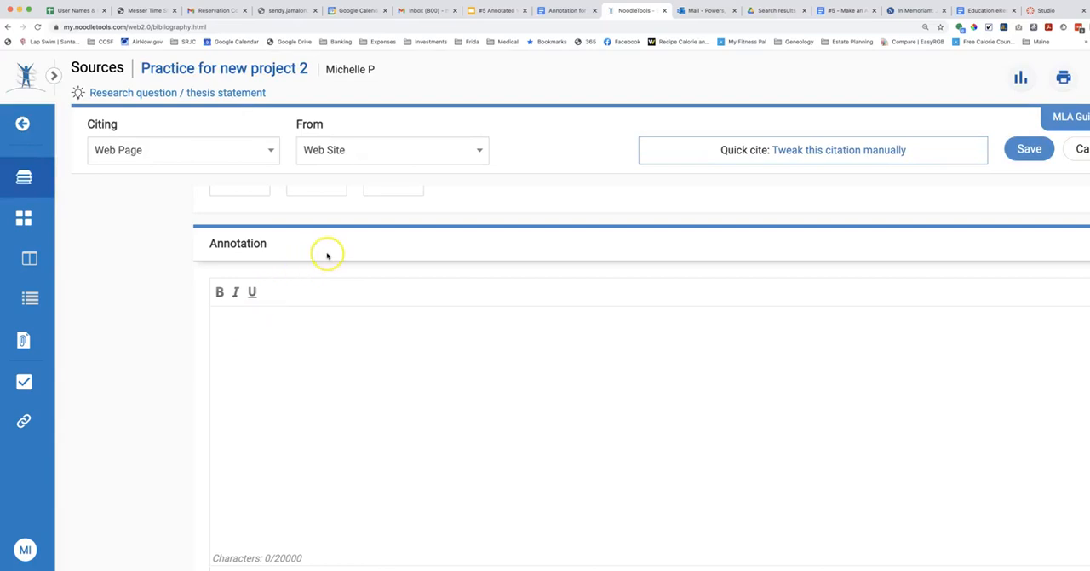
{"action": "mouse_move", "coordinate": [496, 91]}
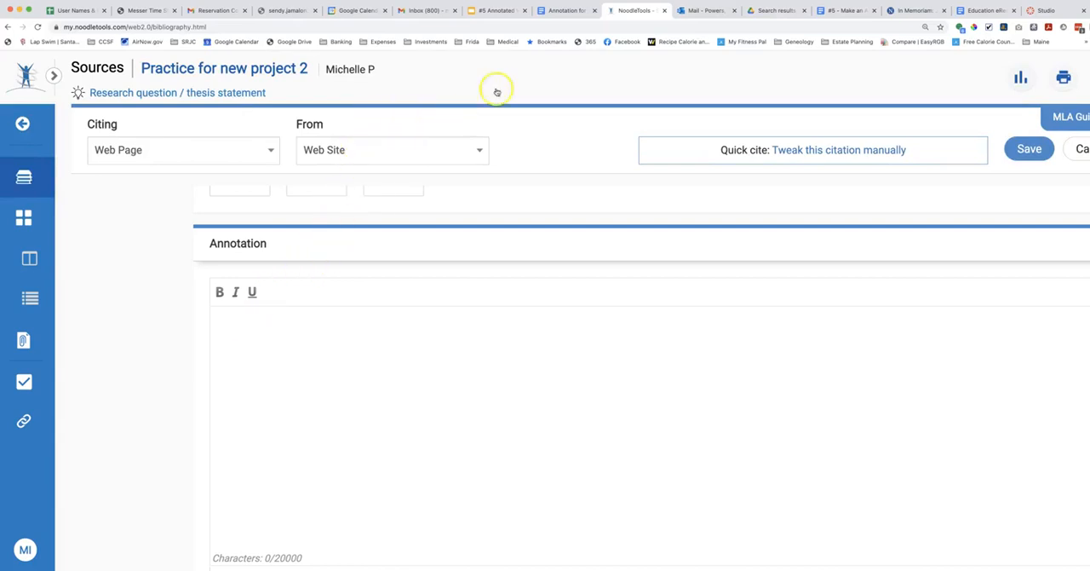
- Copy the Ginsburg annotation paragraph from the Annotation for Ginsburg Citation doc and return to NoodleTools
{"action": "left_click", "coordinate": [565, 11]}
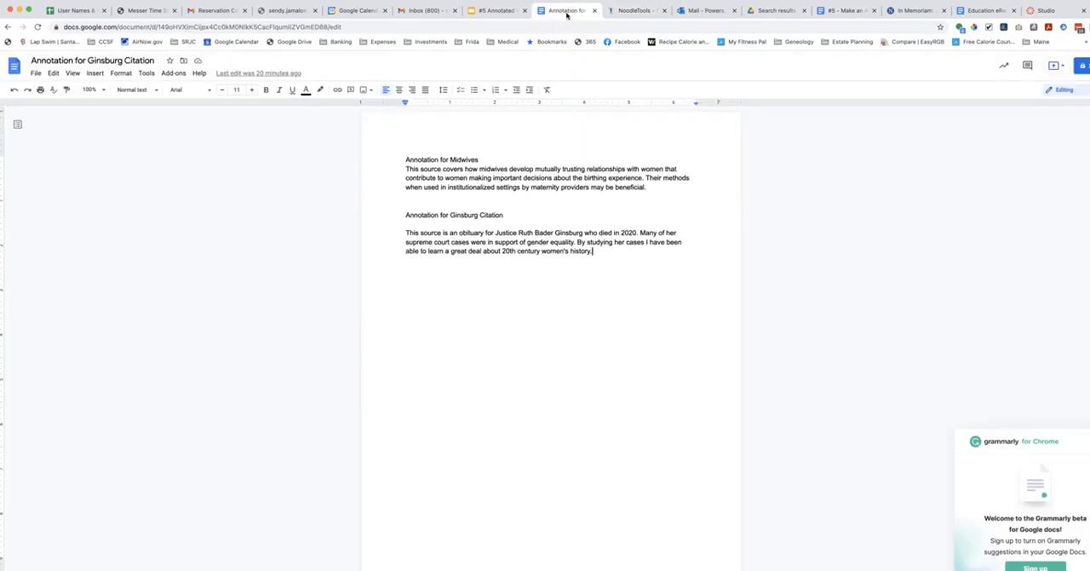
{"action": "mouse_move", "coordinate": [597, 255]}
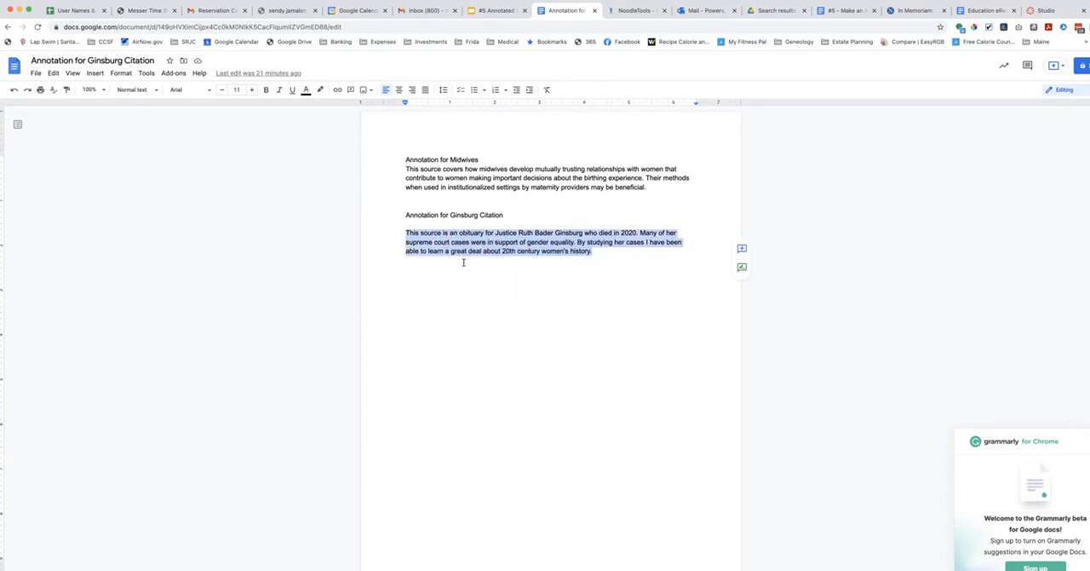
{"action": "left_click", "coordinate": [643, 10]}
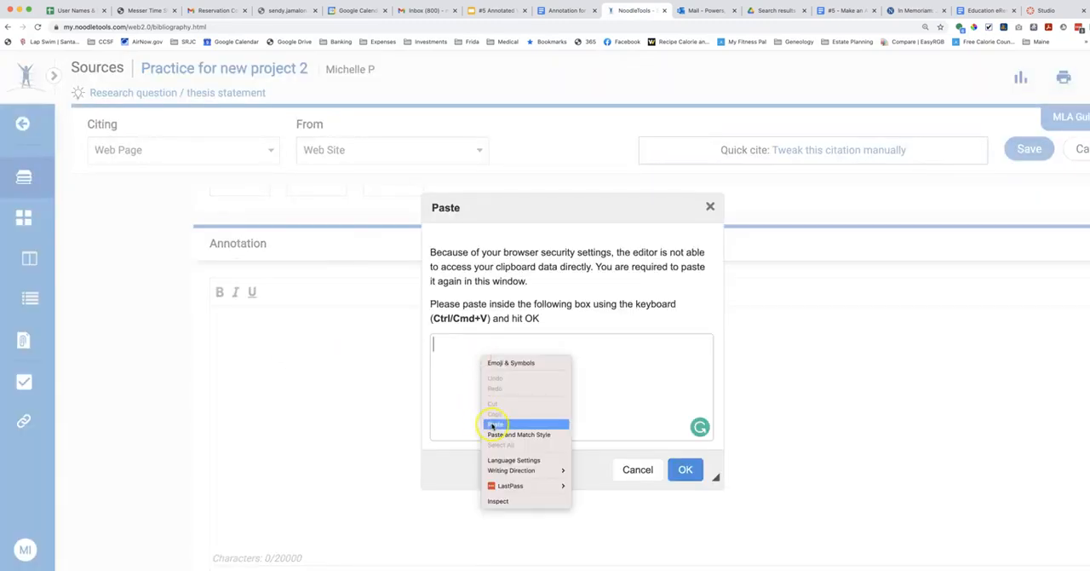
- Paste the Ginsburg annotation into the Macchi web page citation and save it
{"action": "left_click", "coordinate": [494, 424]}
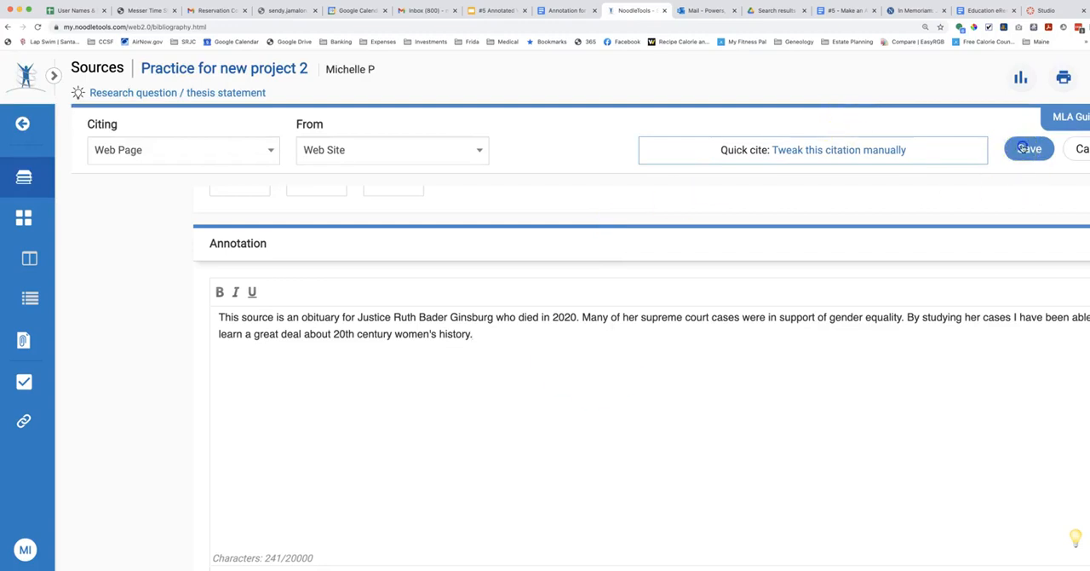
{"action": "left_click", "coordinate": [1027, 148]}
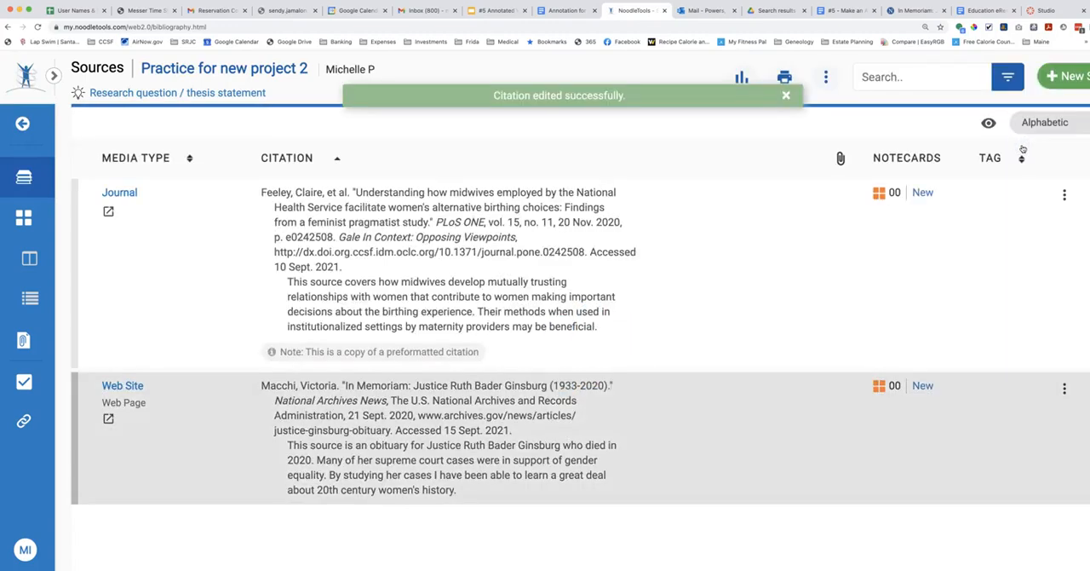
- Dismiss the citation-edited banner and bring up the Export/Print choices
{"action": "left_click", "coordinate": [786, 94]}
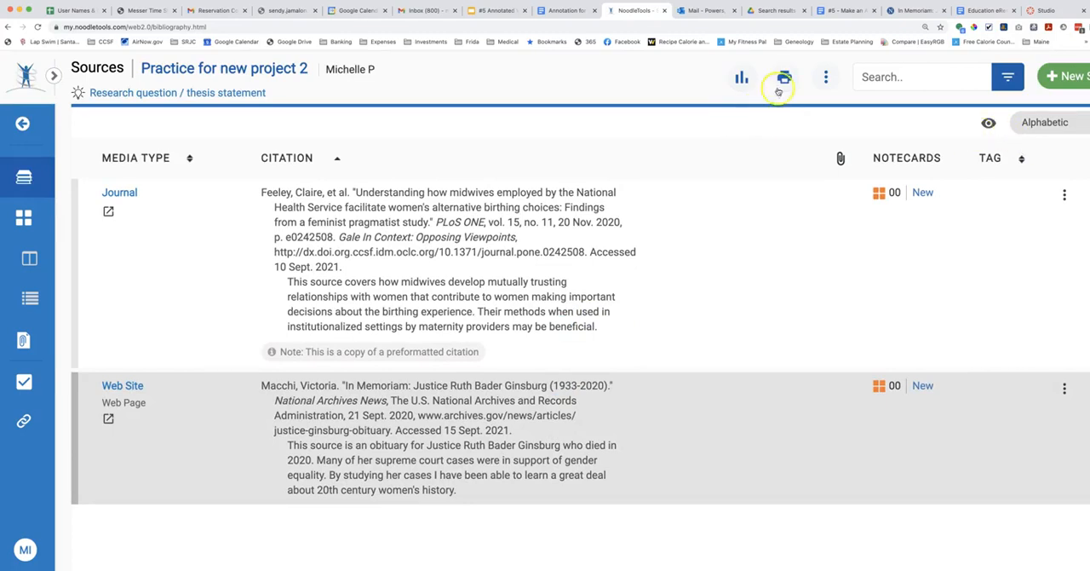
{"action": "left_click", "coordinate": [779, 77]}
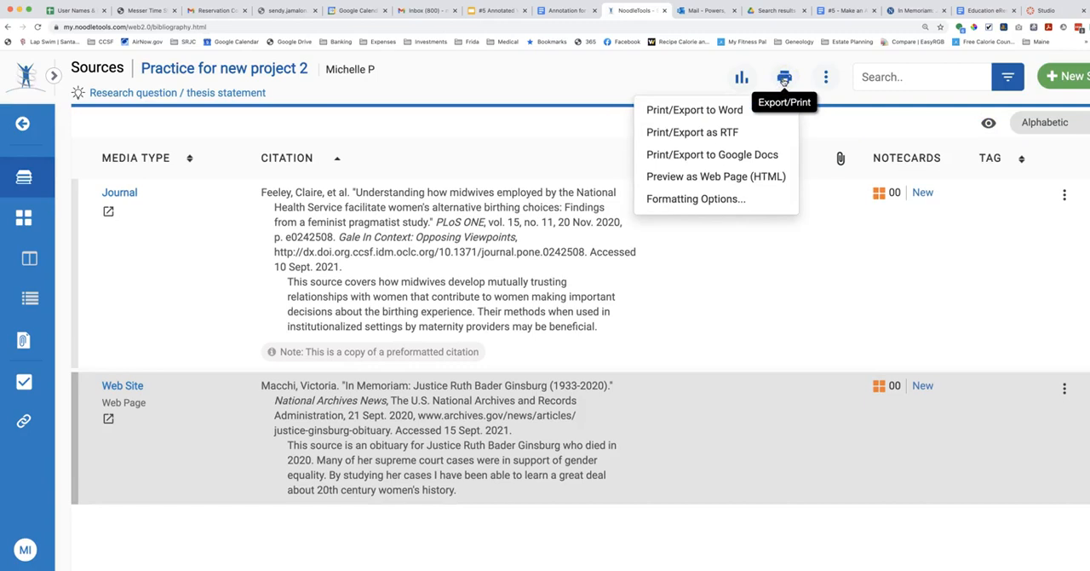
{"action": "mouse_move", "coordinate": [712, 204]}
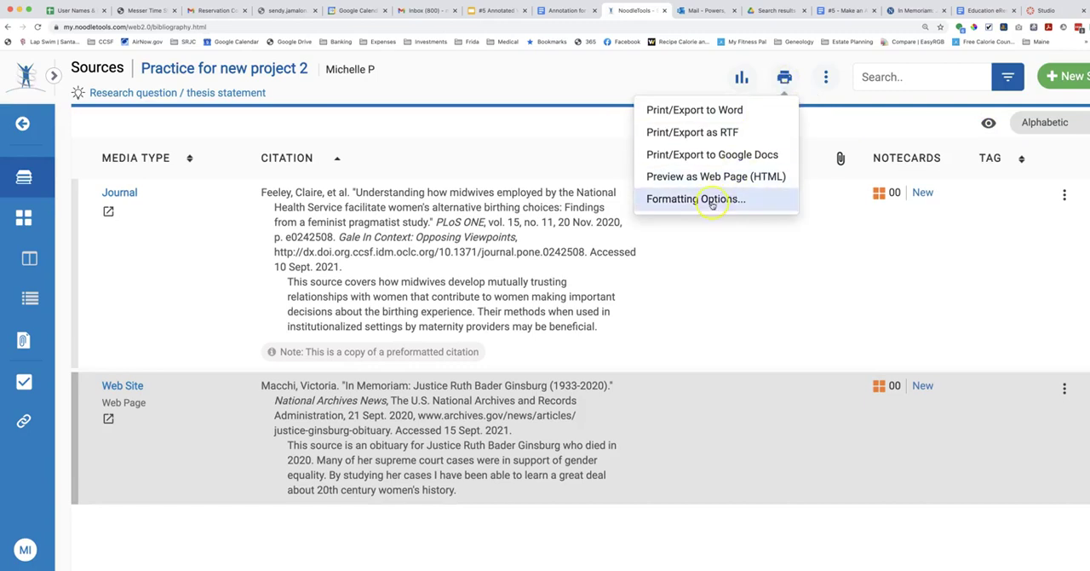
- Choose Formatting Options from the Export/Print menu for the Works Cited list
{"action": "left_click", "coordinate": [696, 199]}
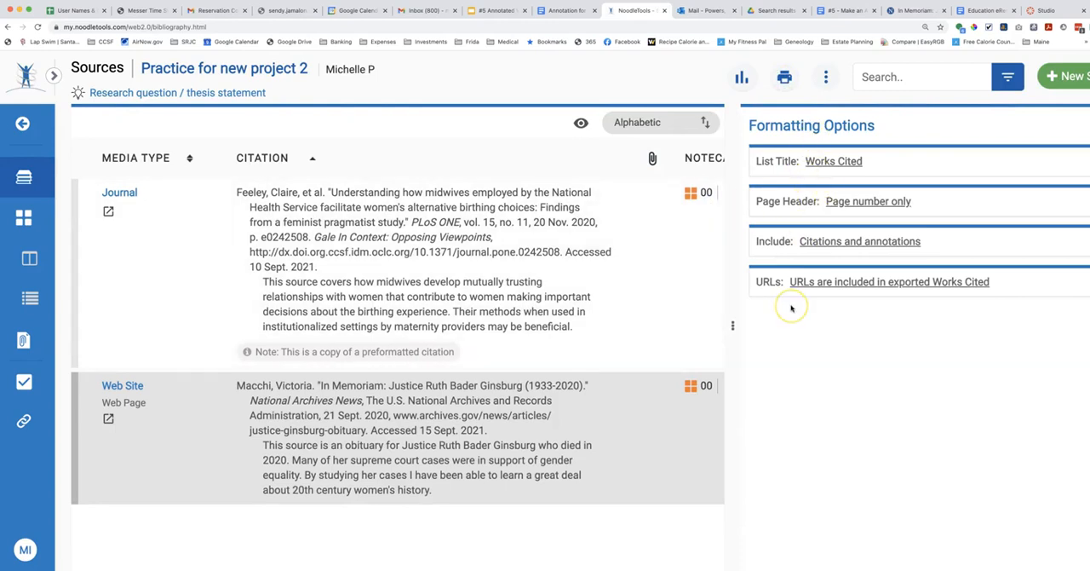
{"action": "mouse_move", "coordinate": [801, 187]}
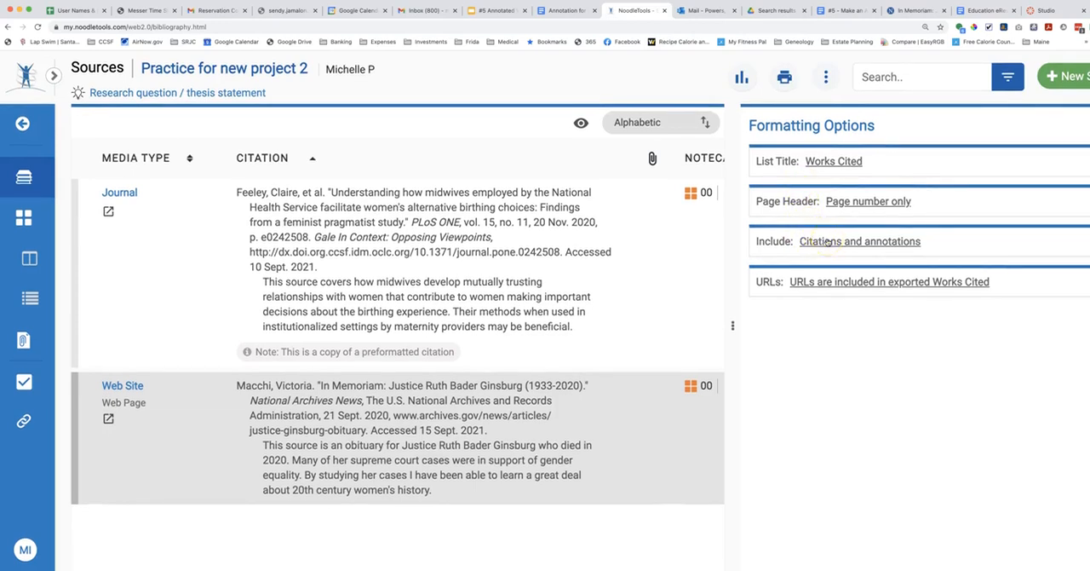
{"action": "mouse_move", "coordinate": [838, 286]}
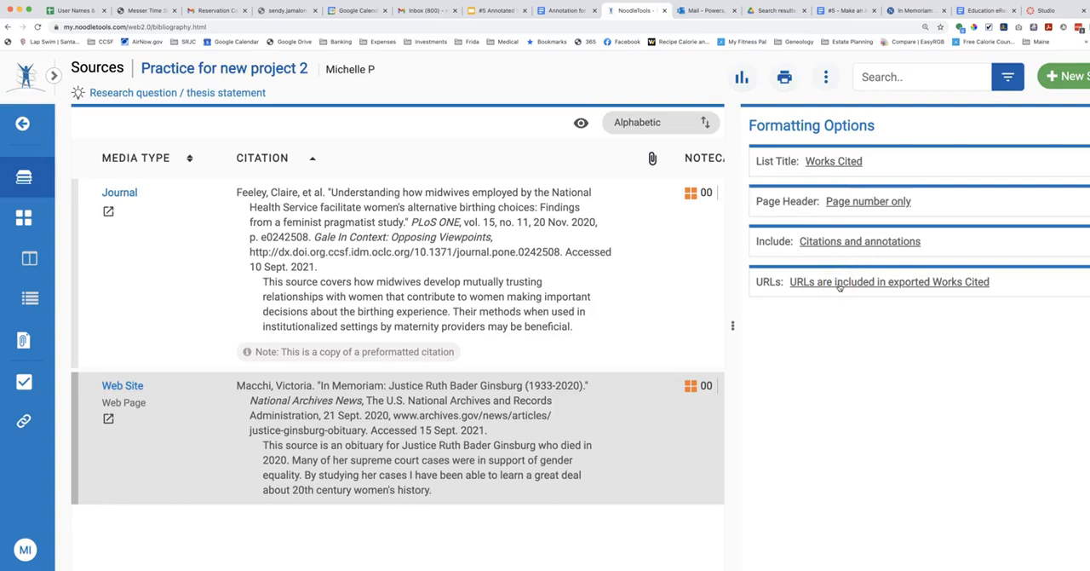
{"action": "mouse_move", "coordinate": [935, 287]}
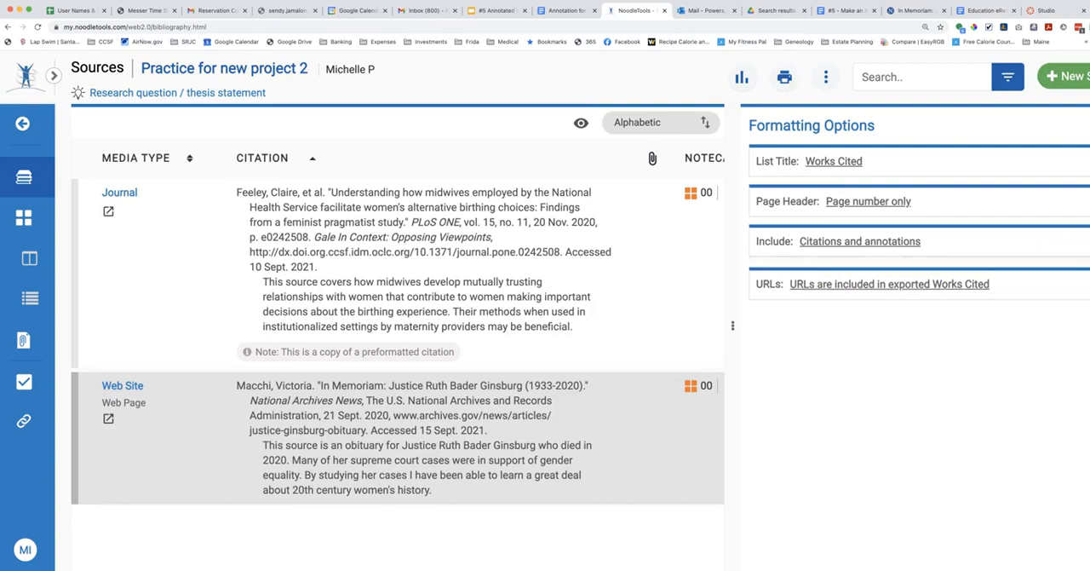
- Keep Include set to Print citations and annotations and return to the Export/Print choices
{"action": "left_click", "coordinate": [859, 241]}
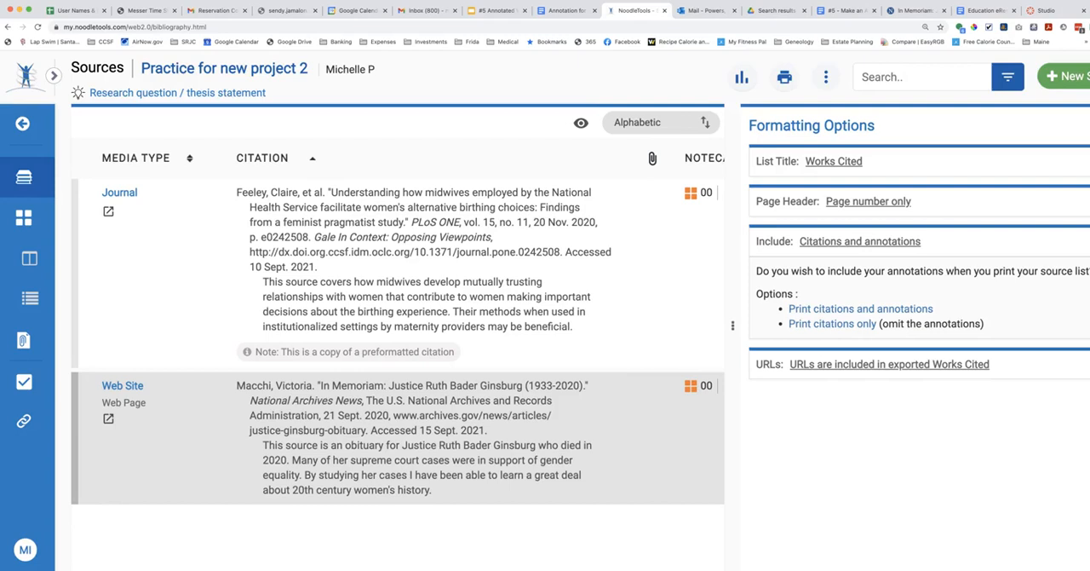
{"action": "mouse_move", "coordinate": [851, 308]}
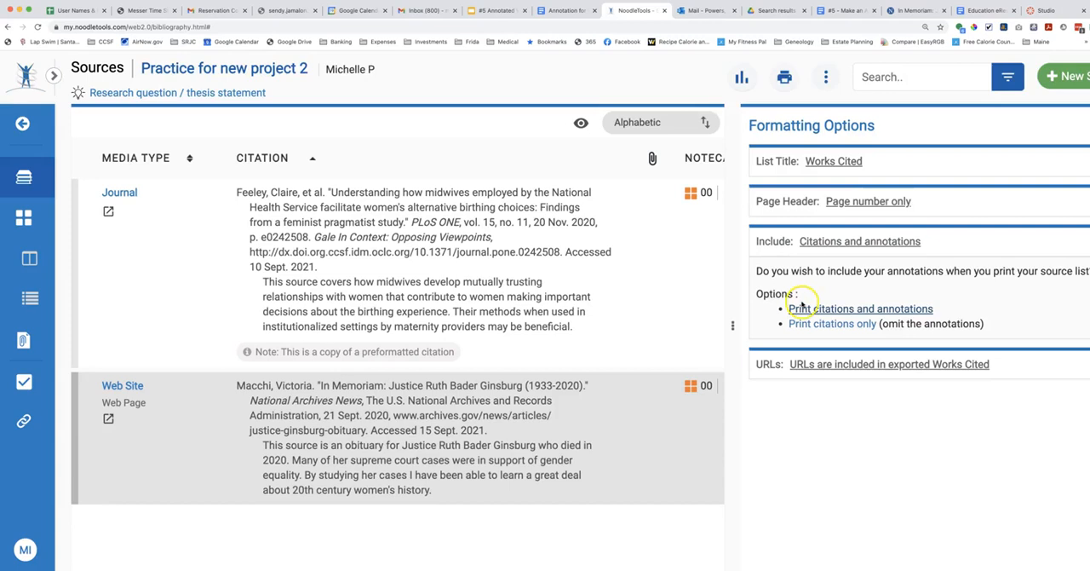
{"action": "mouse_move", "coordinate": [439, 207]}
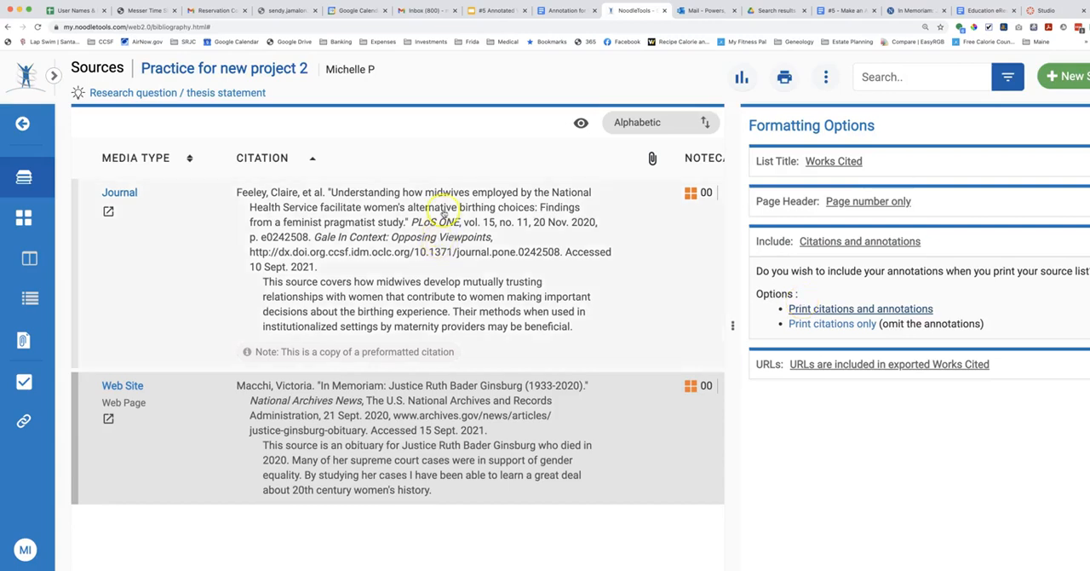
{"action": "left_click", "coordinate": [783, 77]}
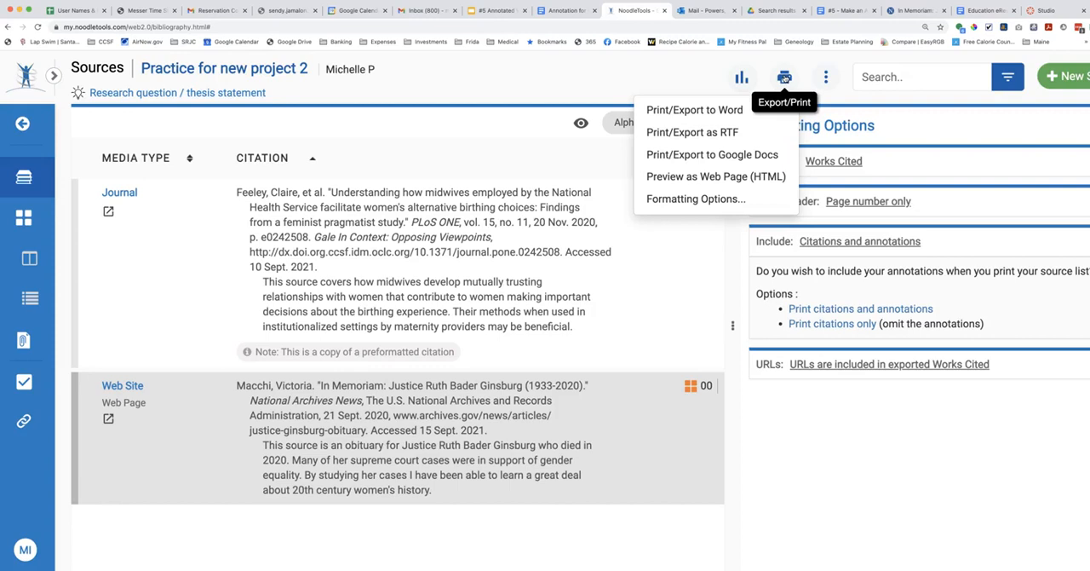
{"action": "mouse_move", "coordinate": [712, 154]}
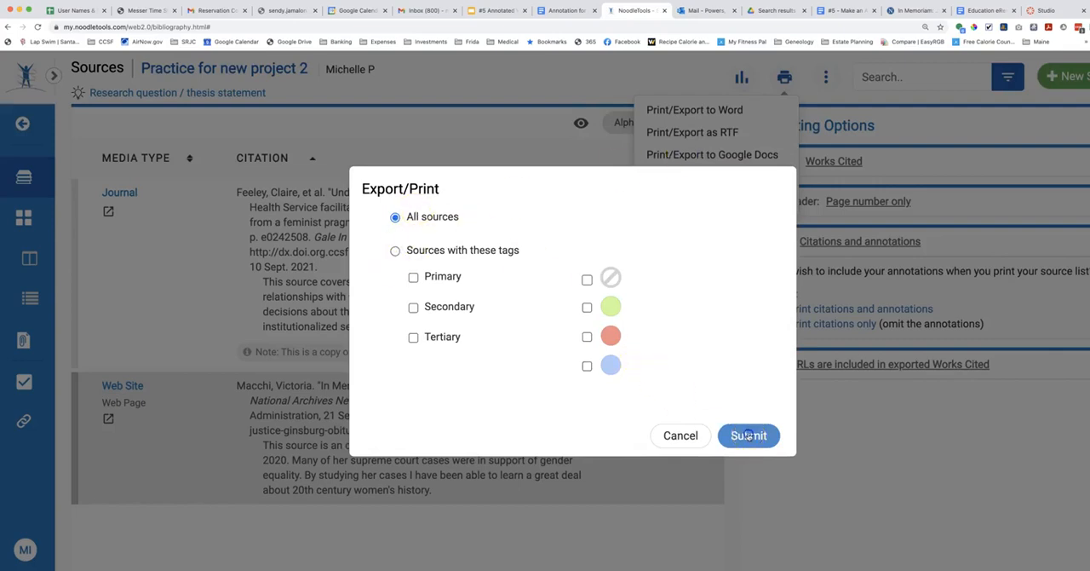
- Submit the export of All sources to a new Google Doc, Sources for Practice for new project 2
{"action": "left_click", "coordinate": [748, 435]}
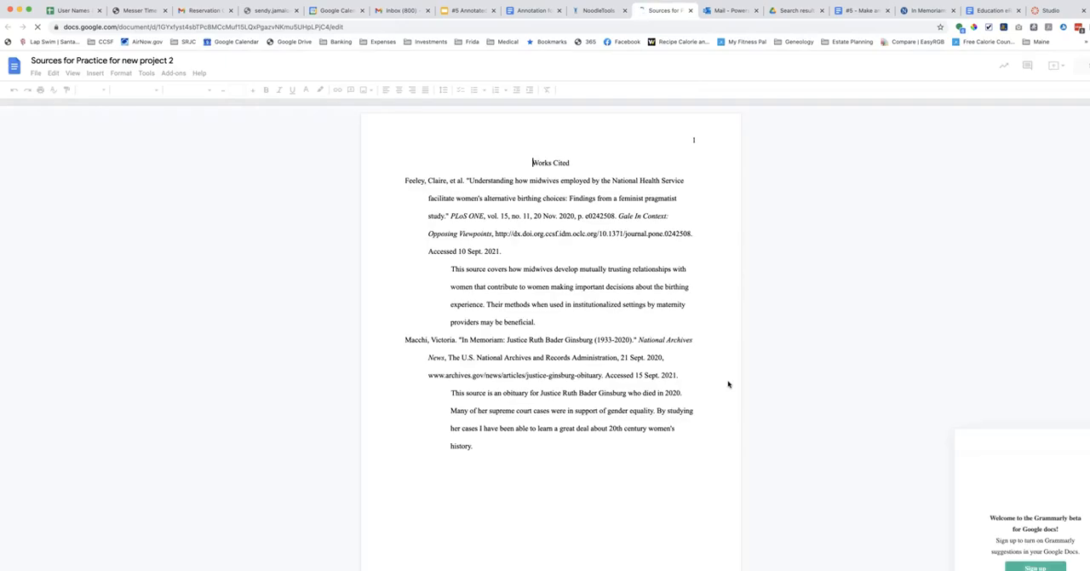